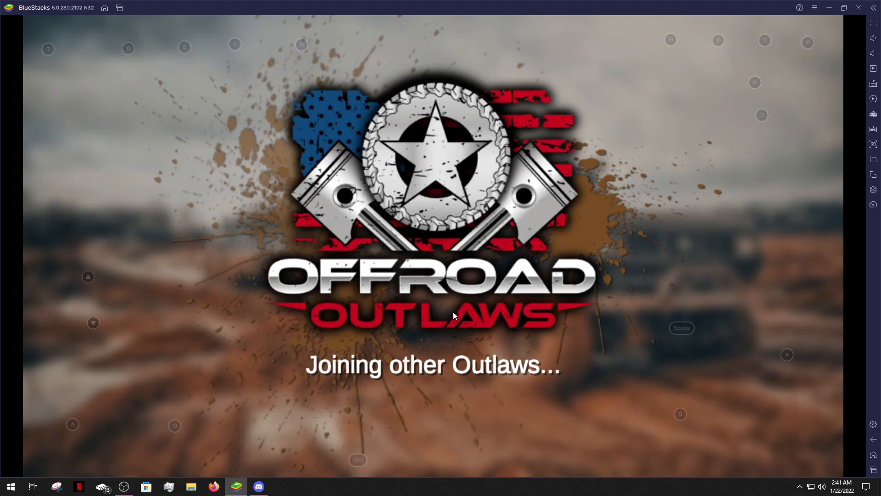
pyautogui.moveTo(420, 291)
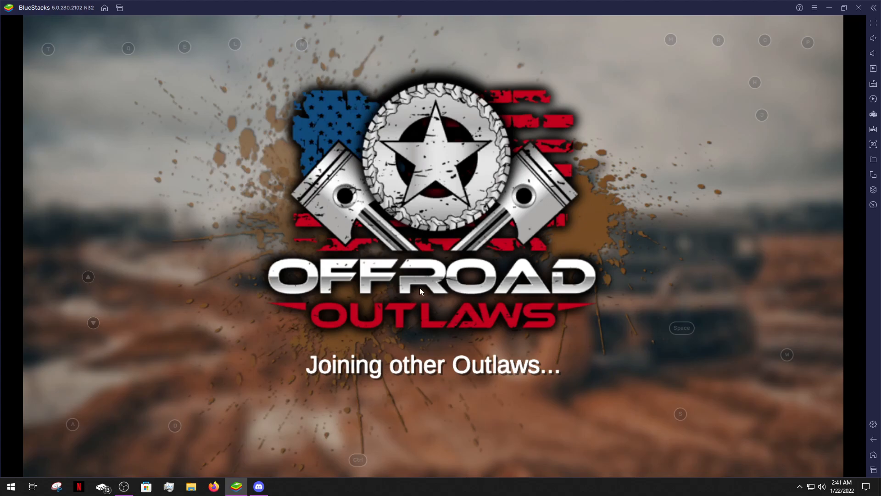
pyautogui.moveTo(159, 443)
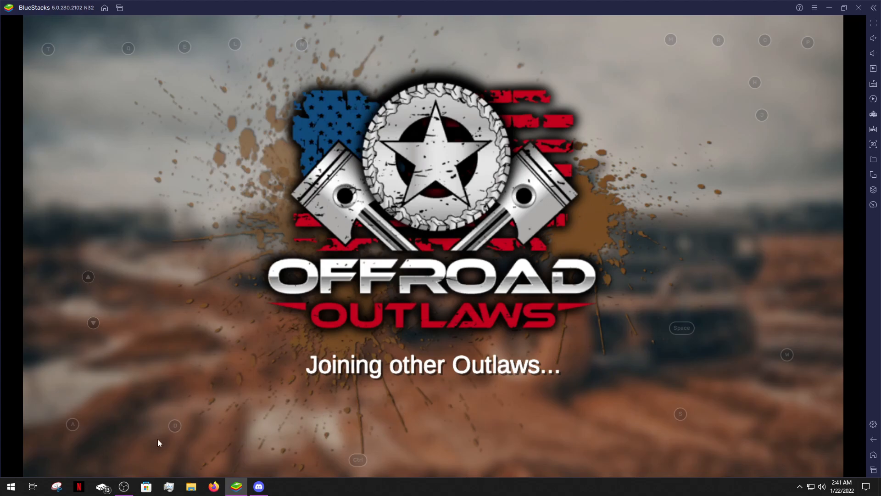
pyautogui.moveTo(527, 204)
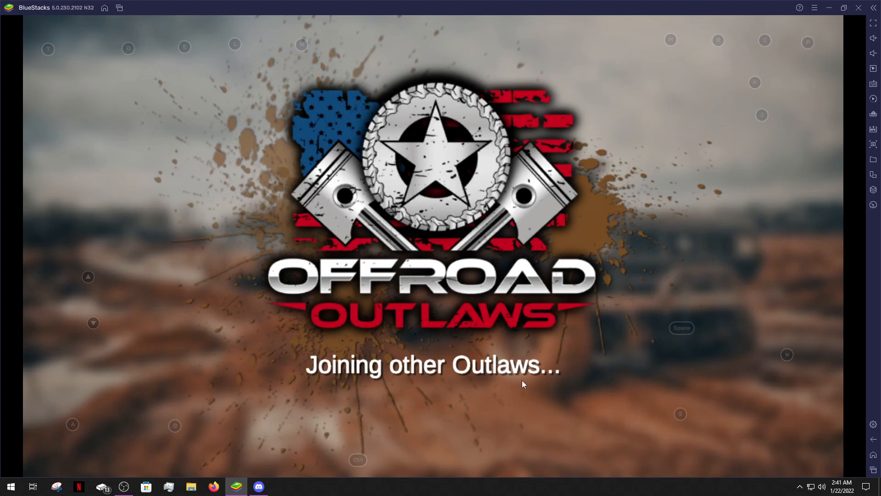
pyautogui.moveTo(516, 379)
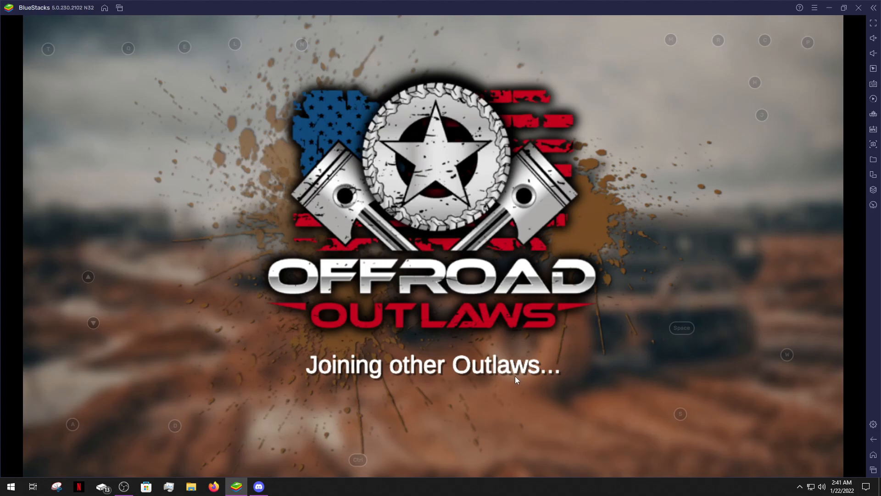
pyautogui.moveTo(340, 383)
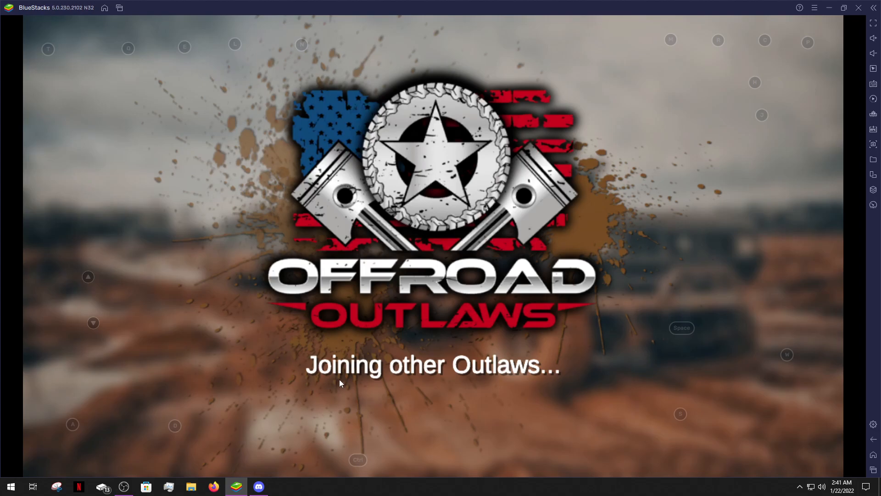
pyautogui.moveTo(464, 332)
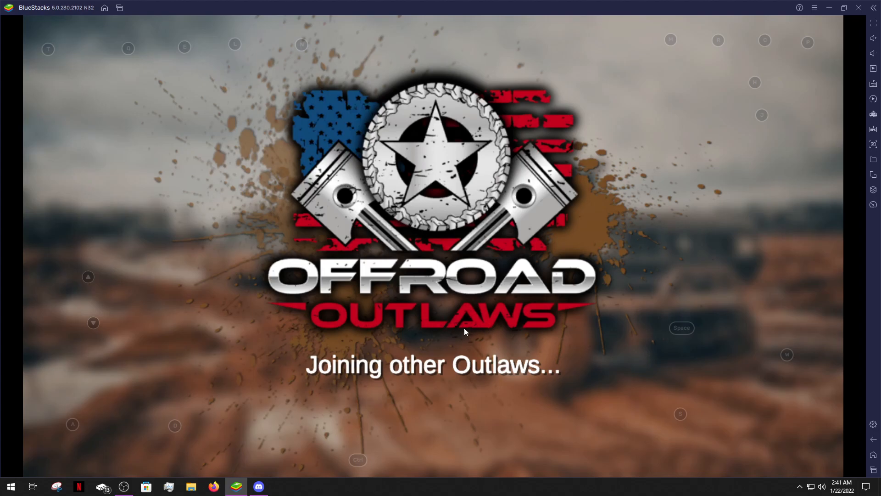
pyautogui.moveTo(437, 370)
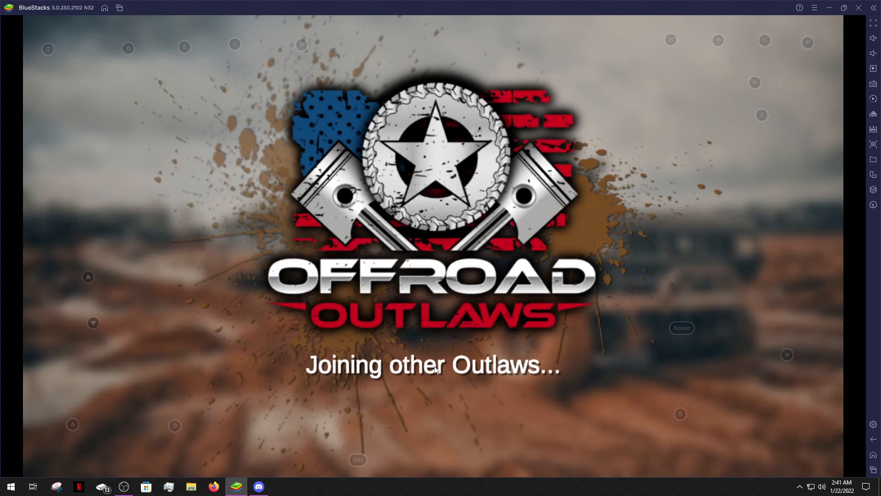
pyautogui.moveTo(427, 328)
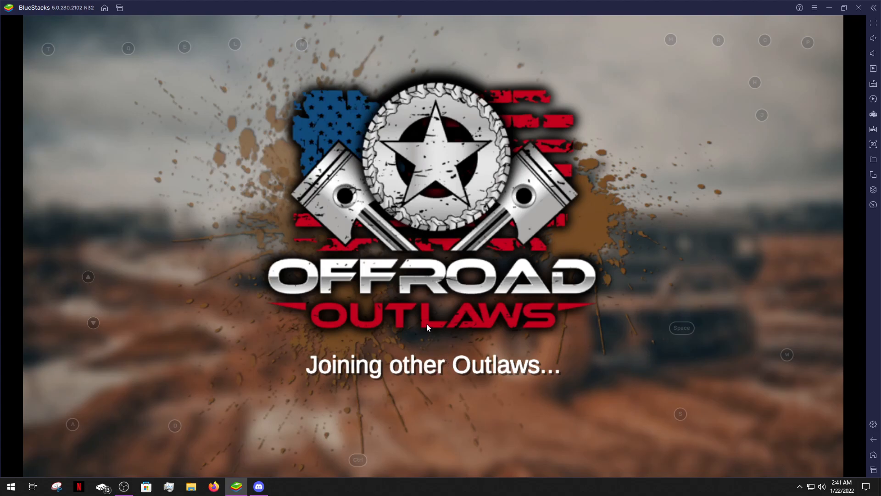
pyautogui.moveTo(387, 357)
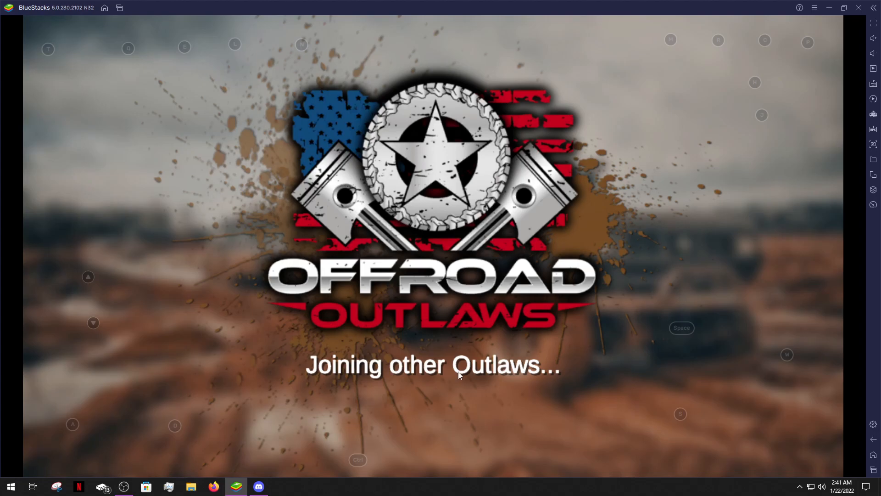
pyautogui.moveTo(590, 222)
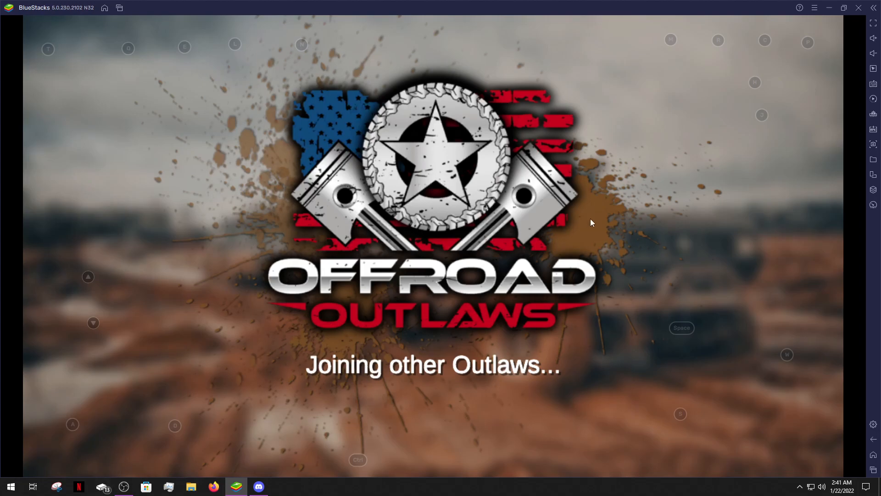
pyautogui.moveTo(593, 388)
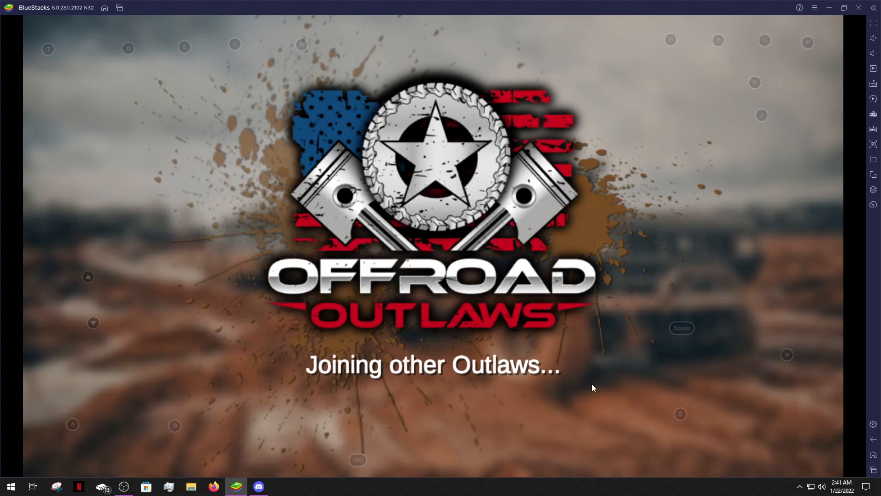
pyautogui.moveTo(103, 455)
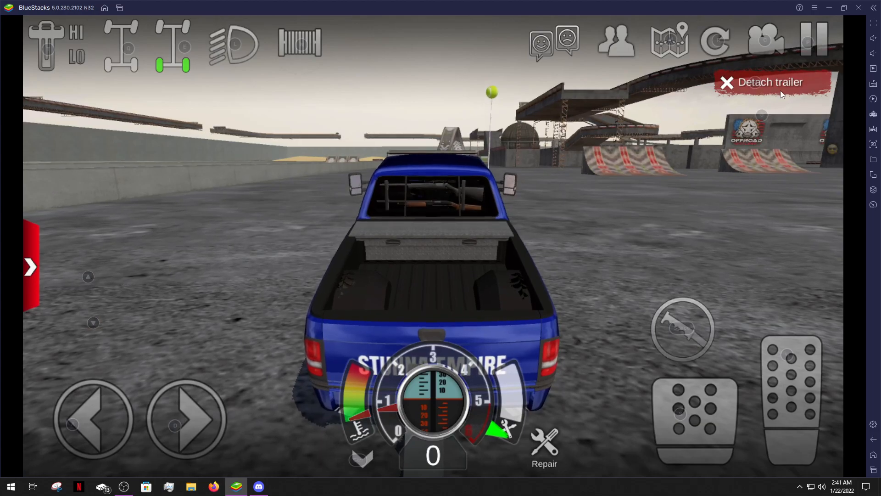
# Unhitch the trailer and post 'hello' in the lobby chat, then hide the chat.
pyautogui.click(770, 82)
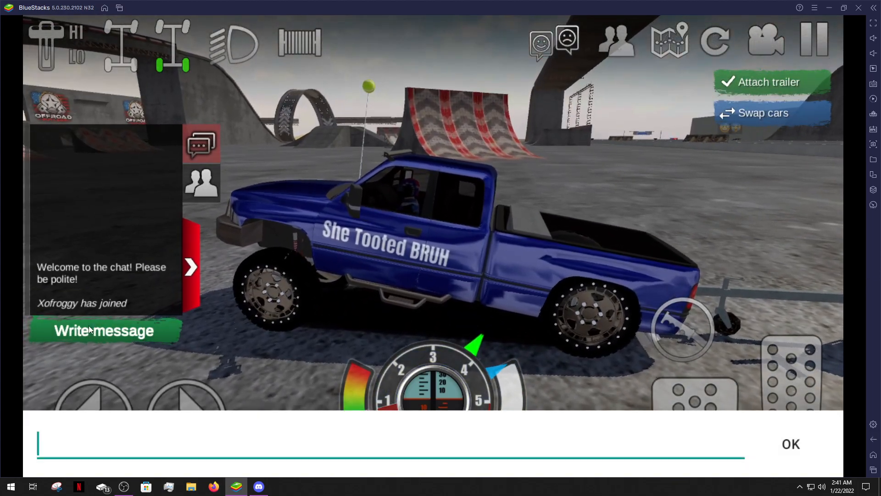
pyautogui.click(790, 444)
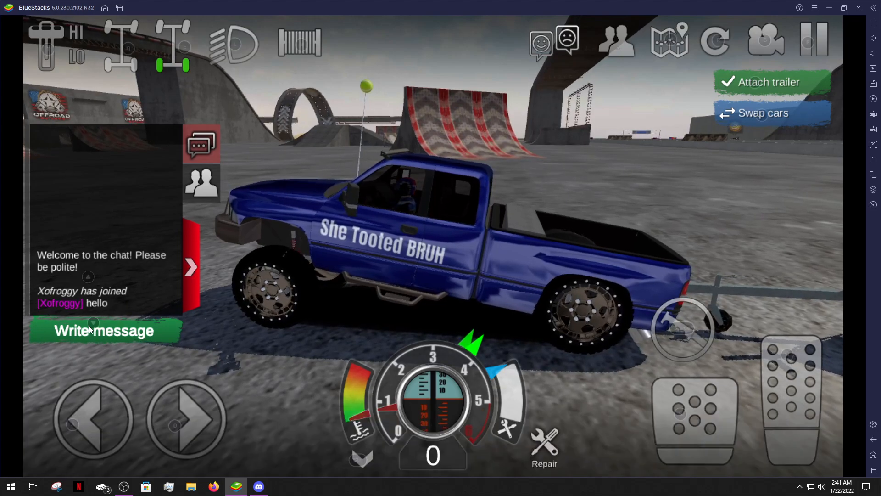
pyautogui.click(201, 182)
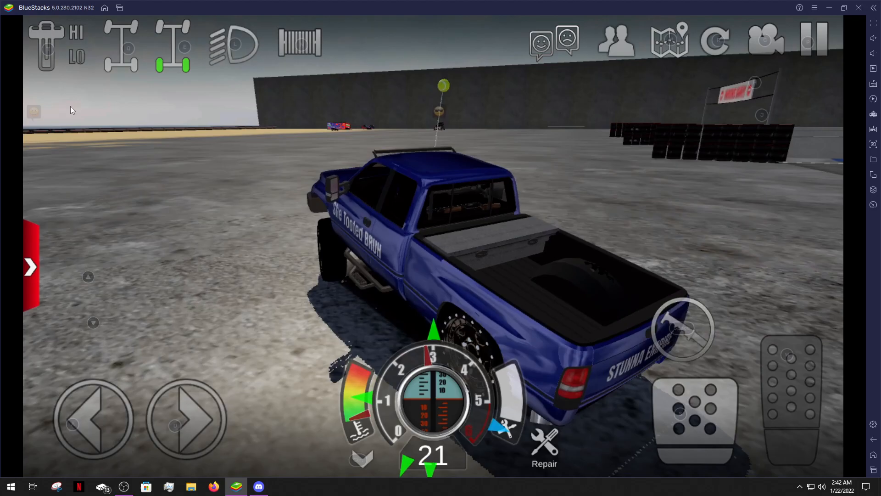
# Greet nearby players with the Hi quick phrase from the emote list.
pyautogui.click(540, 44)
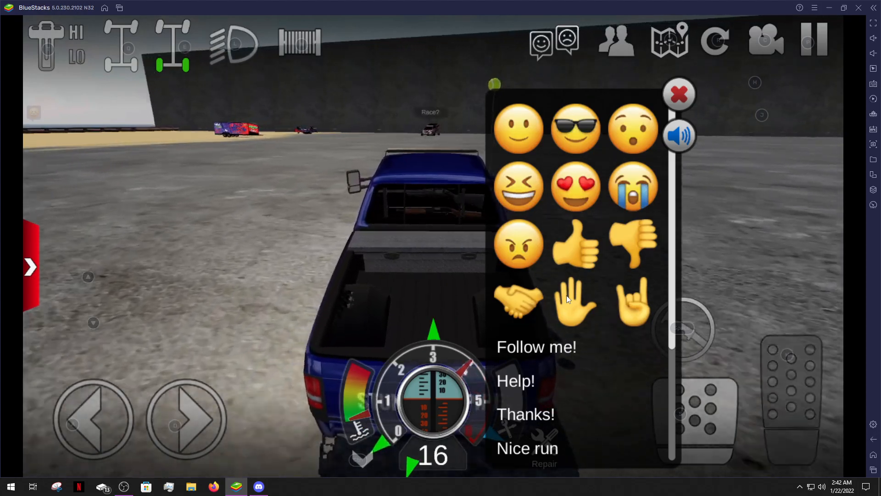
pyautogui.scroll(-3)
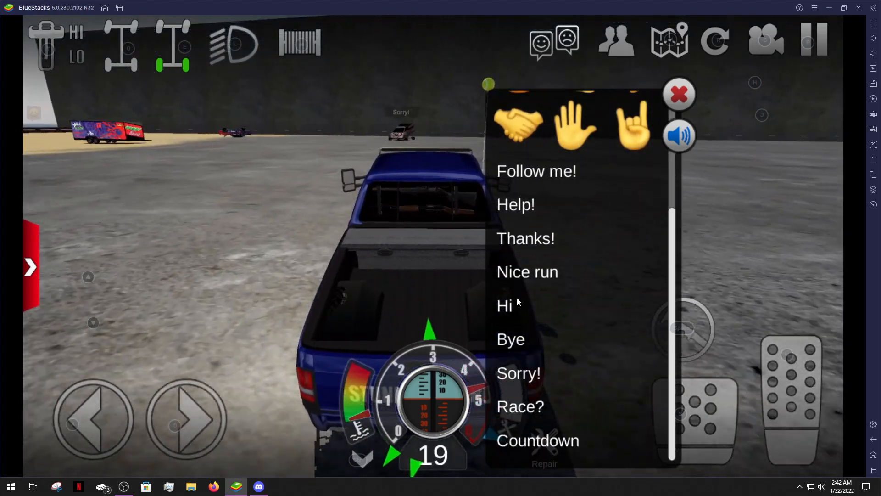
pyautogui.click(504, 305)
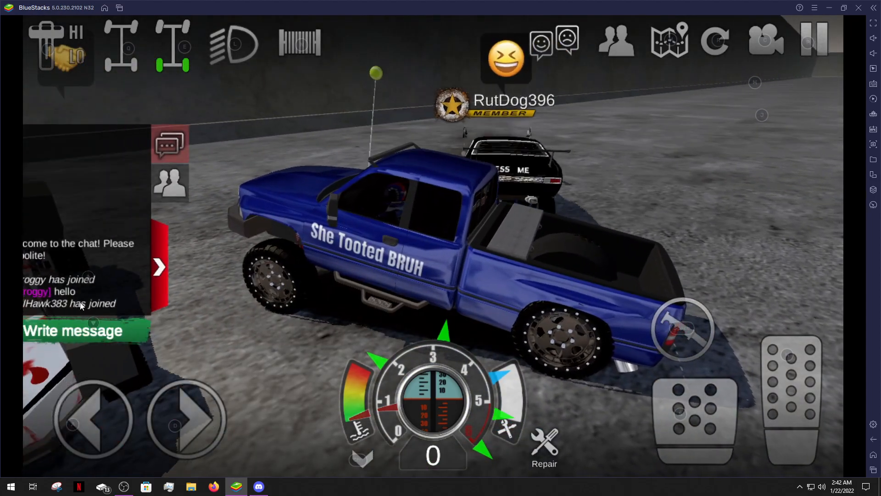
# Send 'eyu bruh you scratched my paint' to the lobby chat and collapse the panel.
pyautogui.click(85, 331)
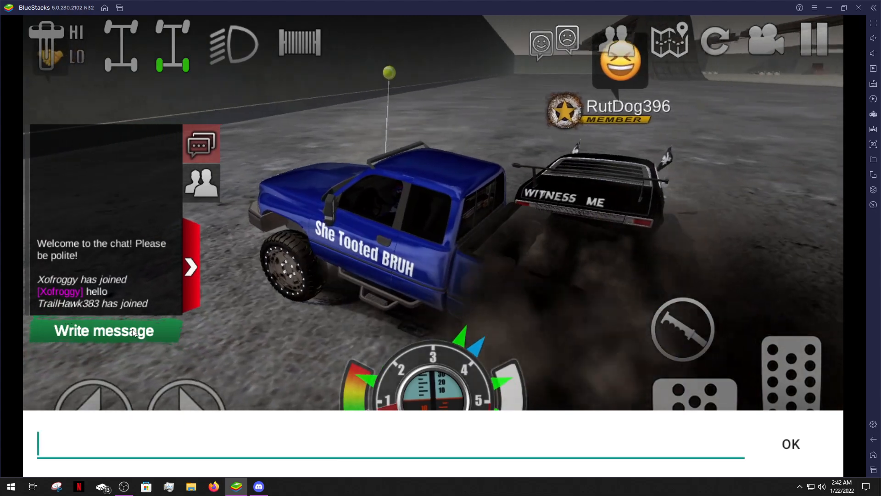
pyautogui.write('eyu bruh you')
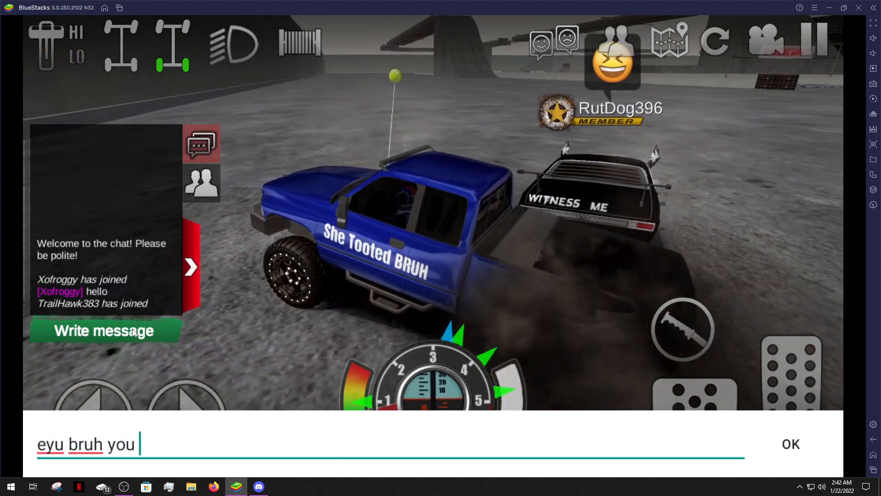
pyautogui.write('scratched')
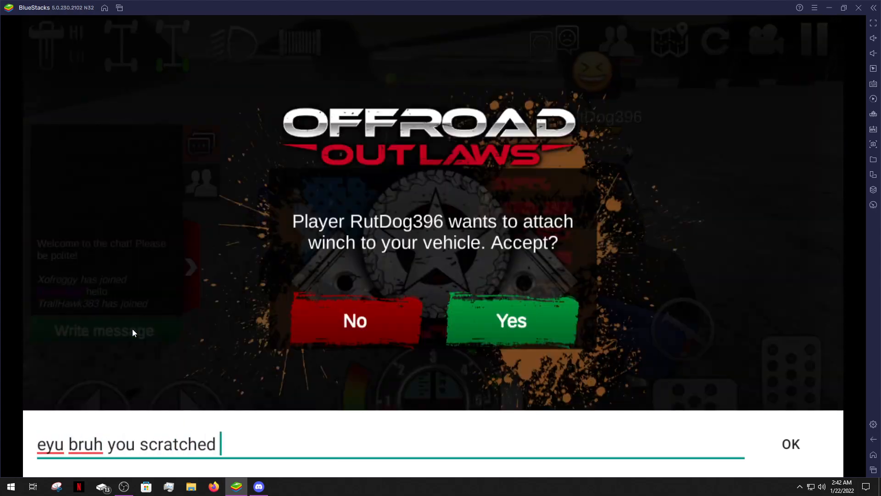
pyautogui.write('my paint')
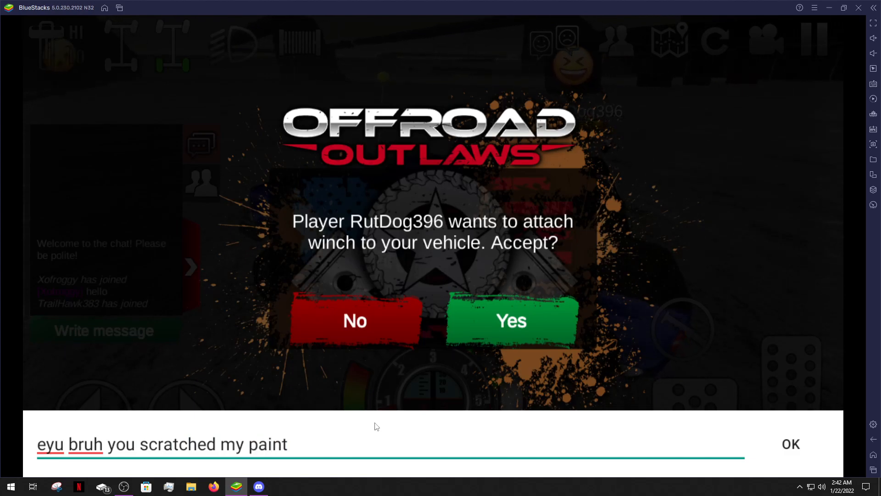
pyautogui.click(354, 321)
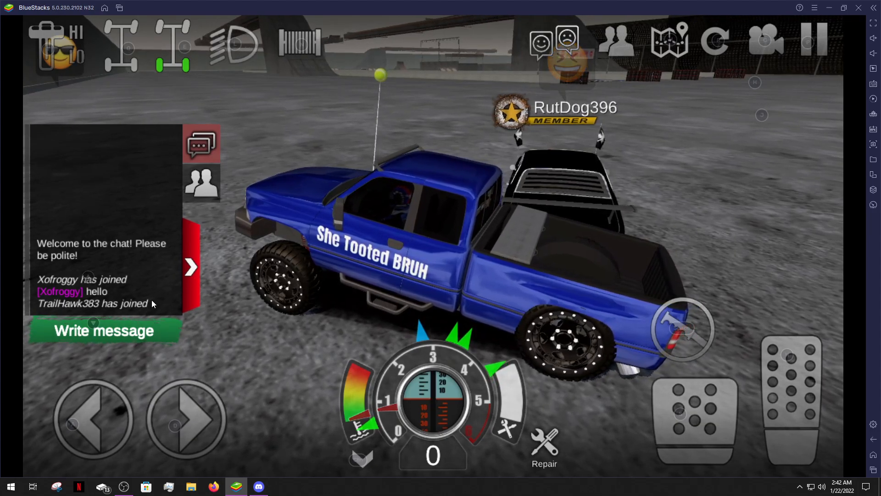
pyautogui.click(190, 266)
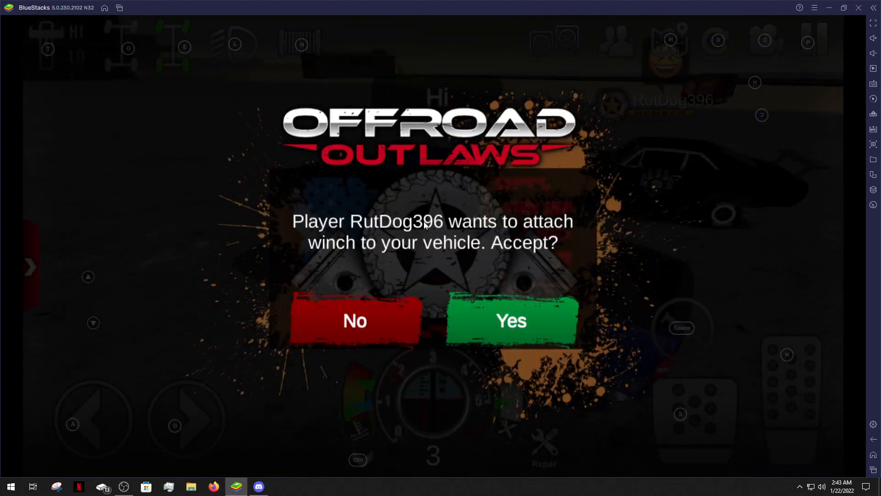
pyautogui.click(511, 321)
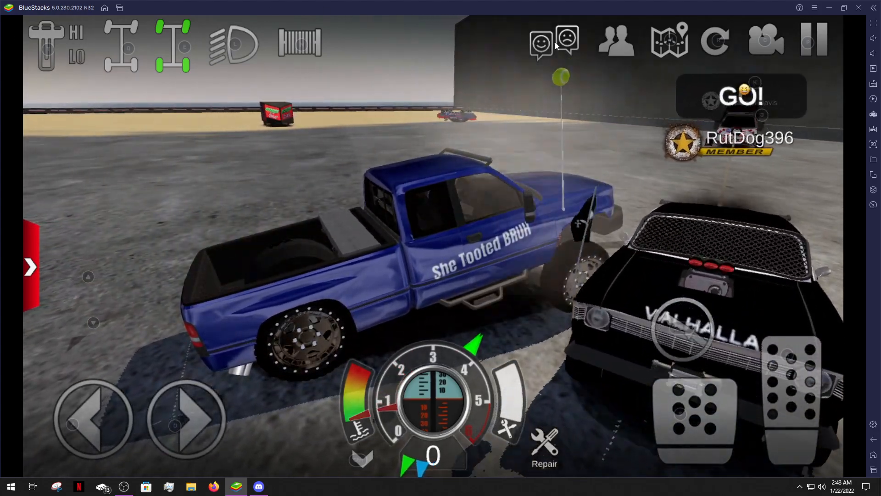
pyautogui.click(540, 42)
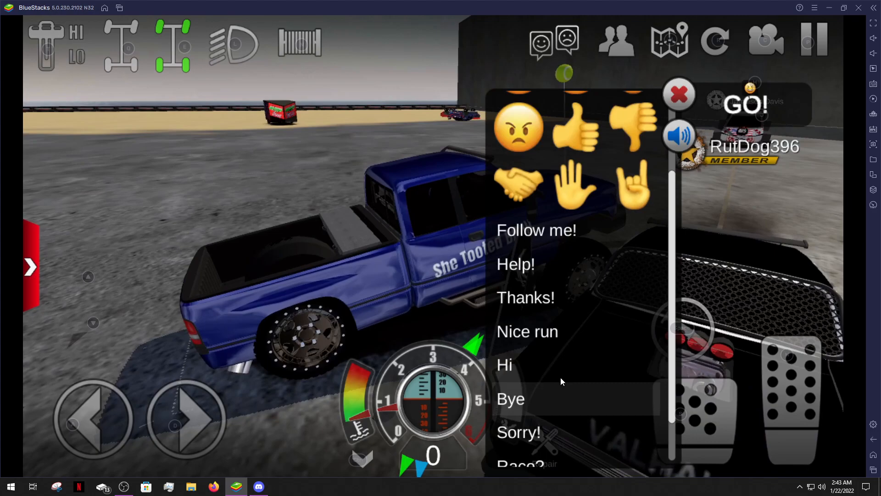
pyautogui.click(518, 129)
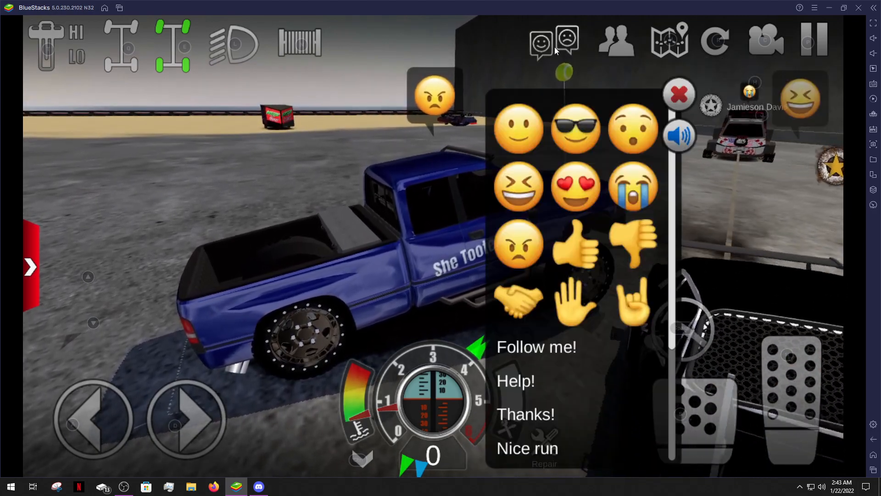
pyautogui.click(576, 128)
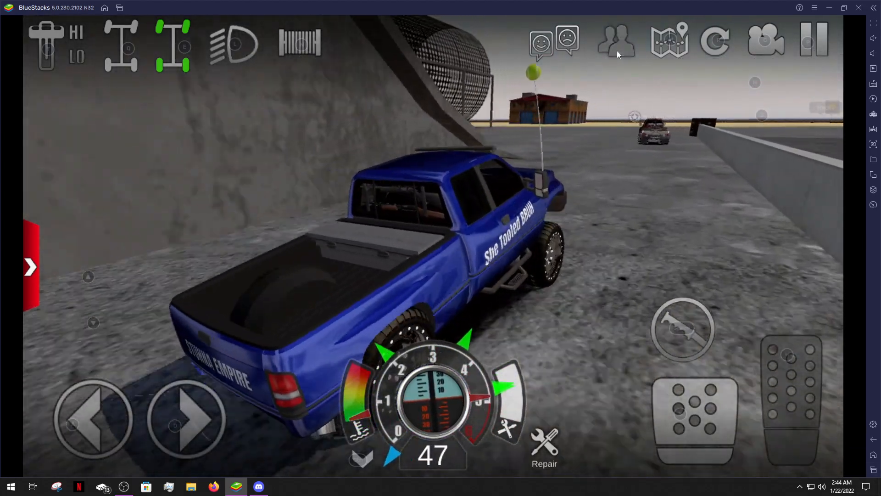
# Drive across the arena to the other players and bring up the emote list.
pyautogui.click(540, 44)
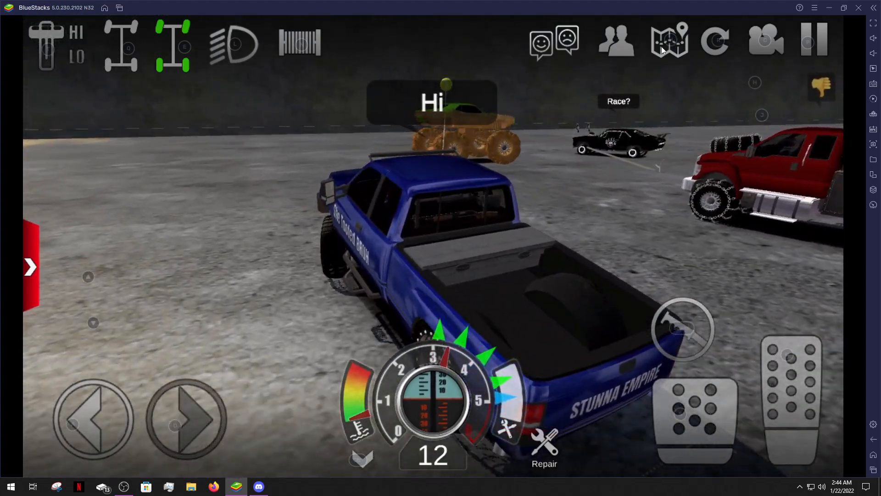
# React to the nearby players with a thumbs-down emote.
pyautogui.click(540, 42)
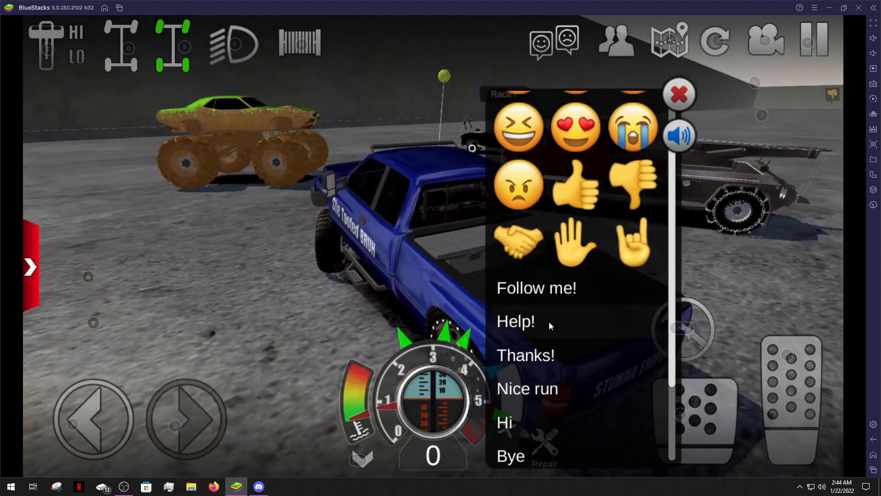
pyautogui.scroll(-3)
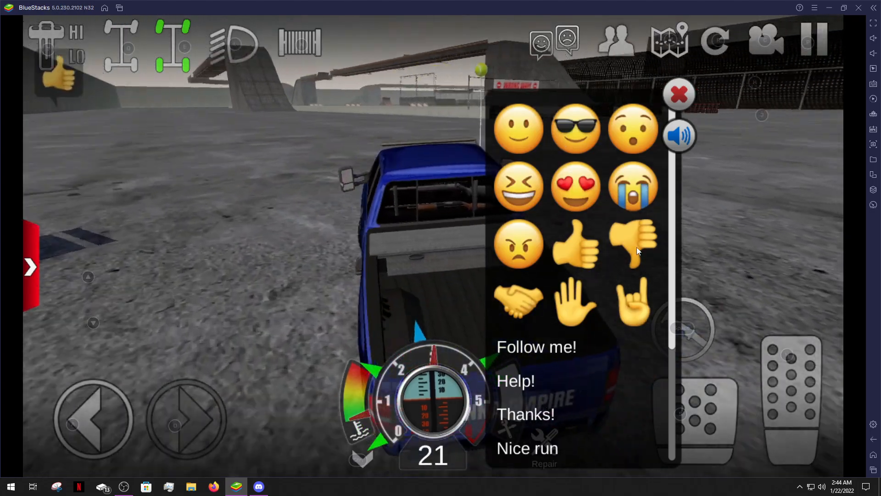
pyautogui.click(632, 242)
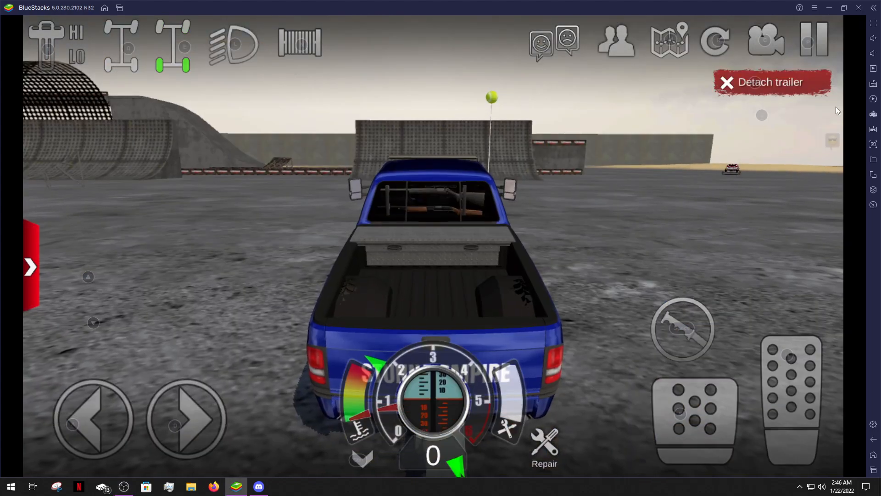
# Tow the boat trailer in chase view and unhitch it beside the other blue pickup.
pyautogui.click(771, 81)
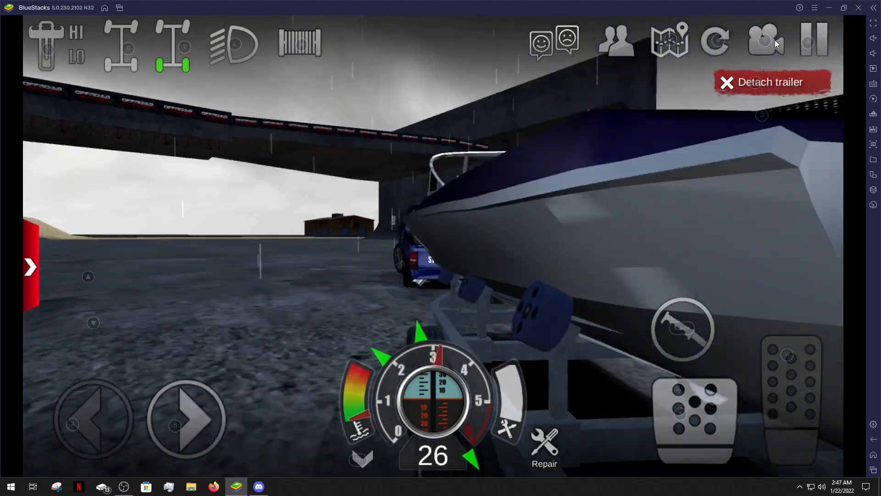
pyautogui.click(764, 42)
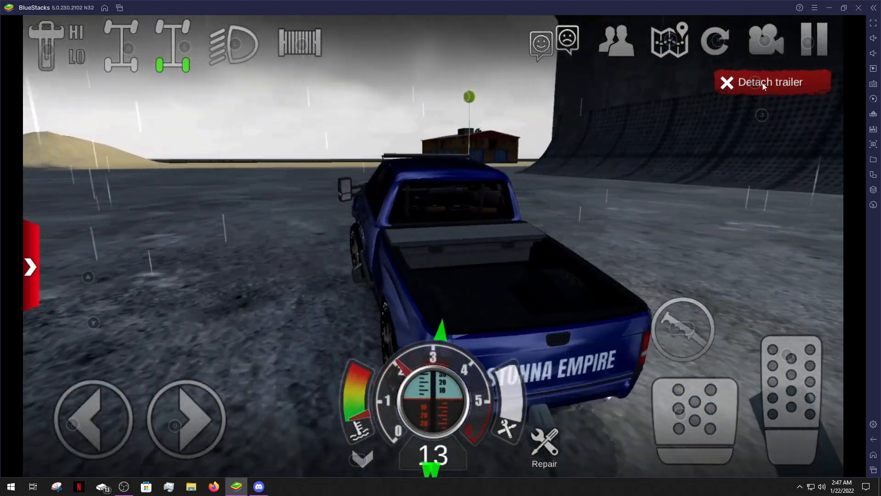
pyautogui.click(770, 82)
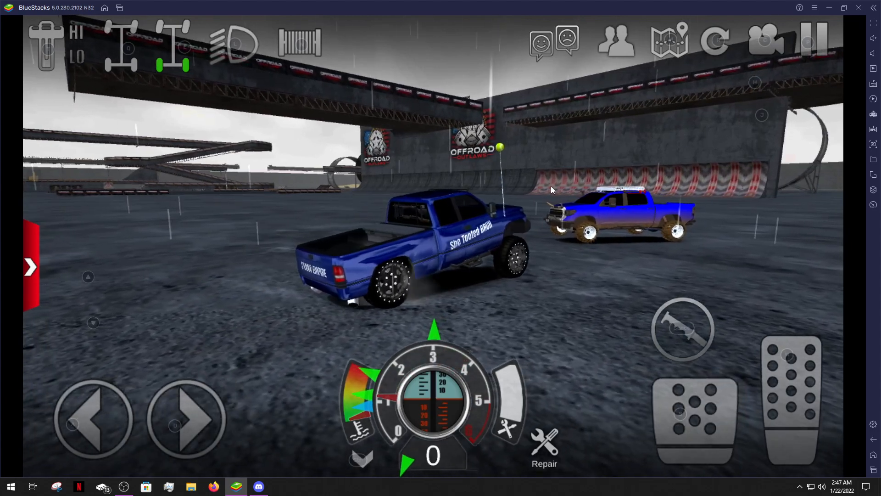
pyautogui.moveTo(874, 145)
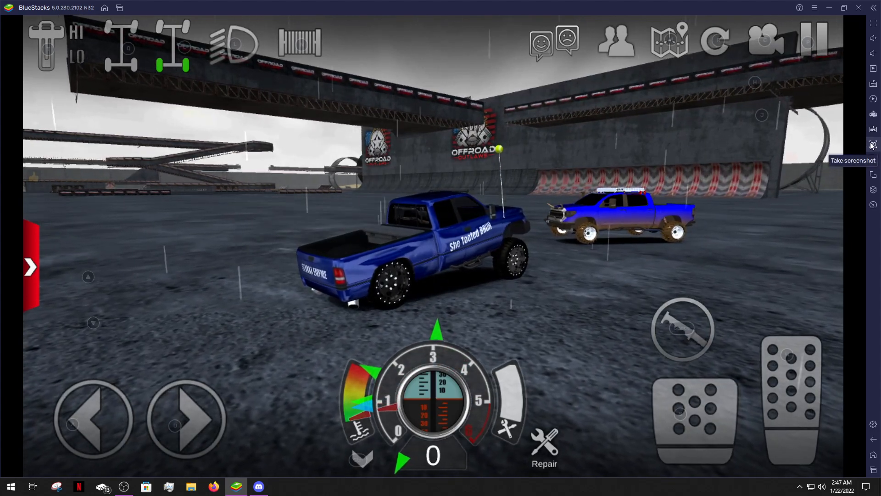
# Capture a screenshot of the arena, then resume driving from the pause screen.
pyautogui.click(873, 144)
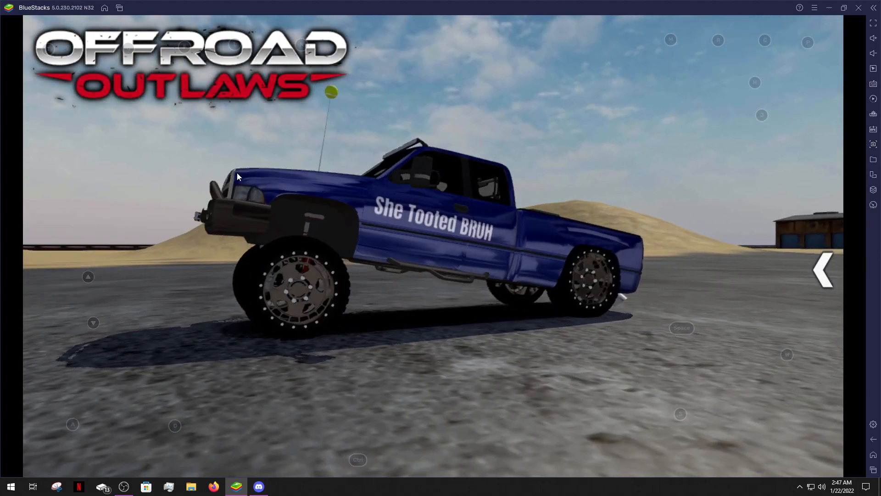
pyautogui.moveTo(873, 159)
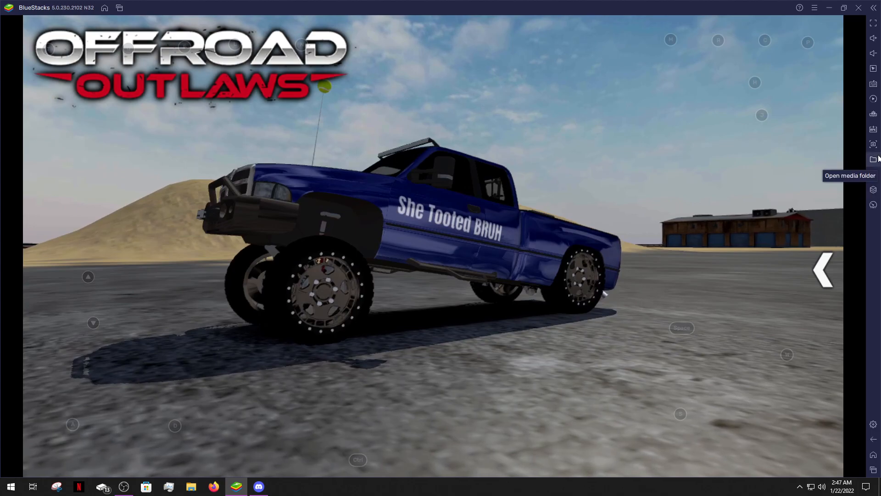
pyautogui.moveTo(827, 270)
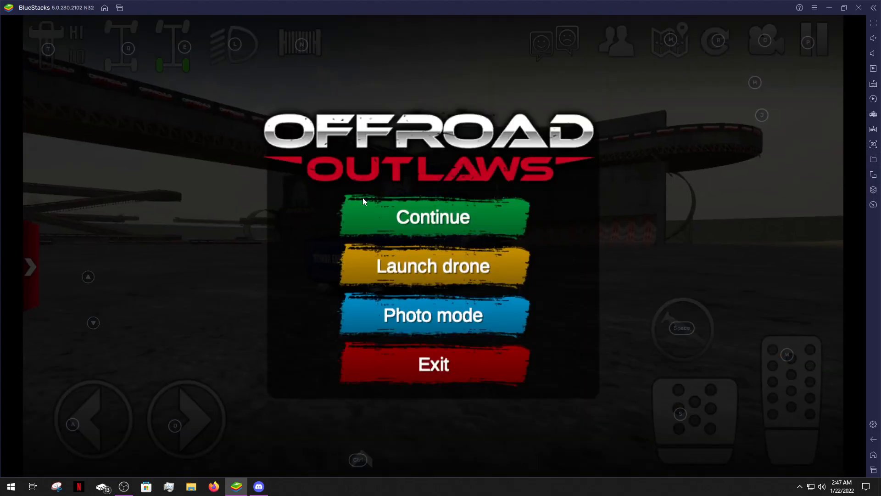
pyautogui.click(432, 217)
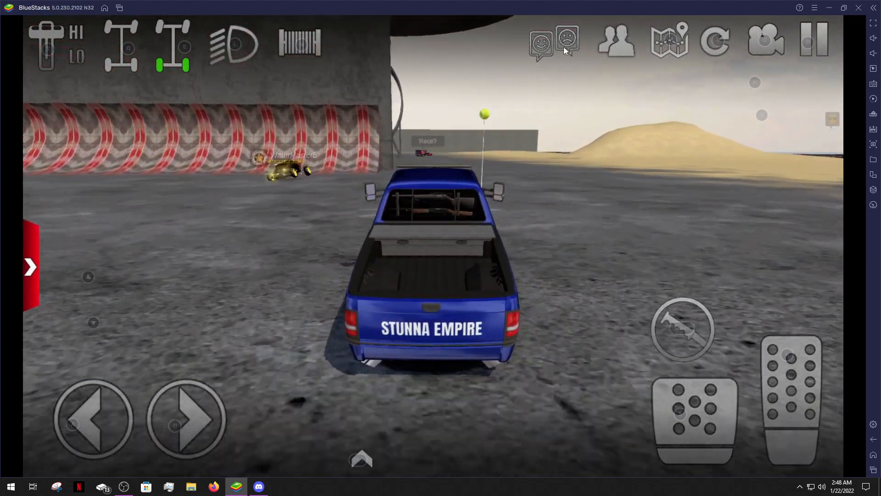
pyautogui.click(541, 43)
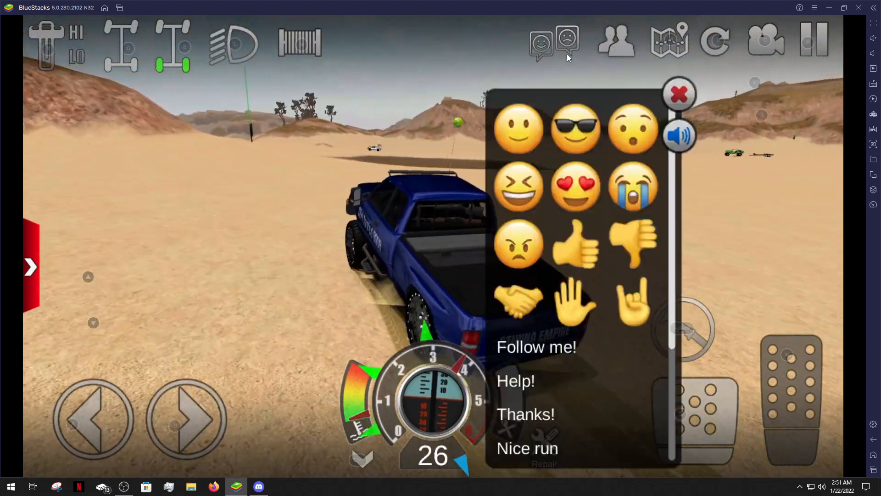
# Close the emote list and bring up the lobby chat with its welcome message.
pyautogui.click(679, 94)
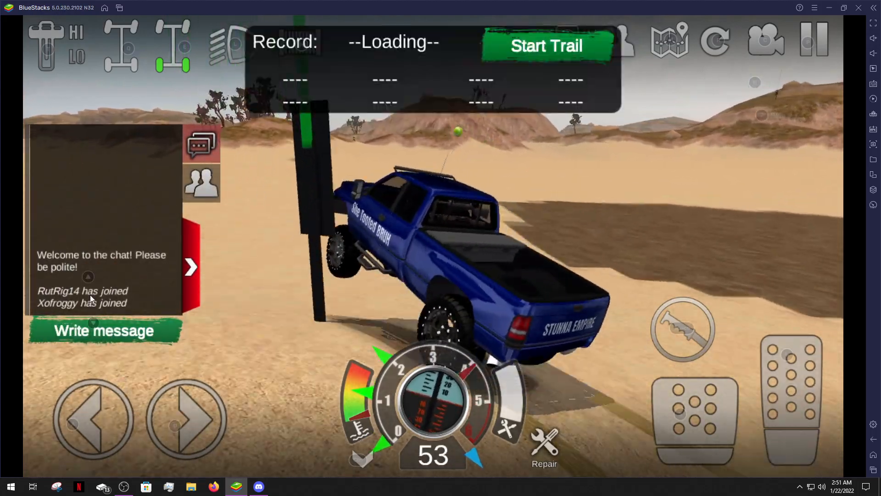
pyautogui.click(545, 46)
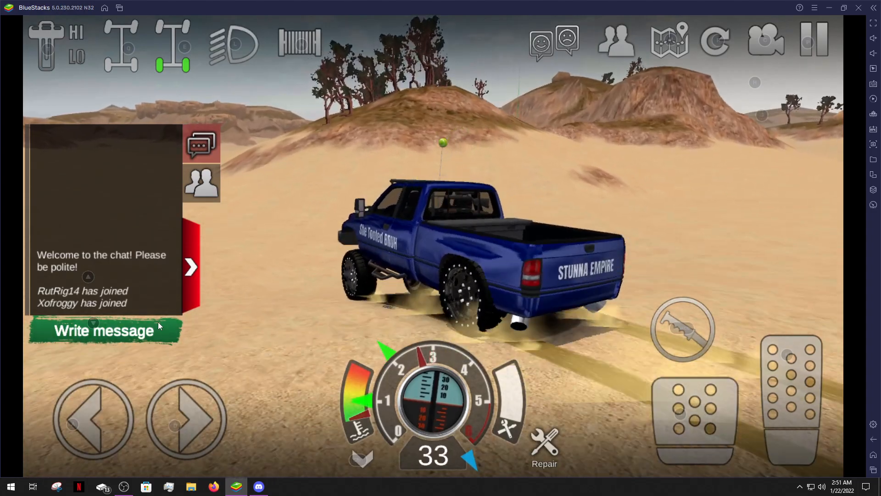
pyautogui.click(191, 266)
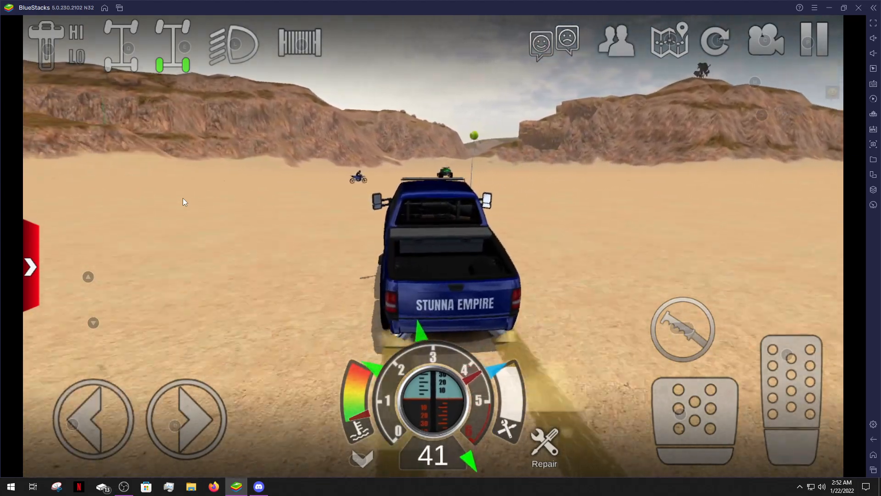
# Send a Thanks! quick message to nearby players while crossing the desert.
pyautogui.click(540, 41)
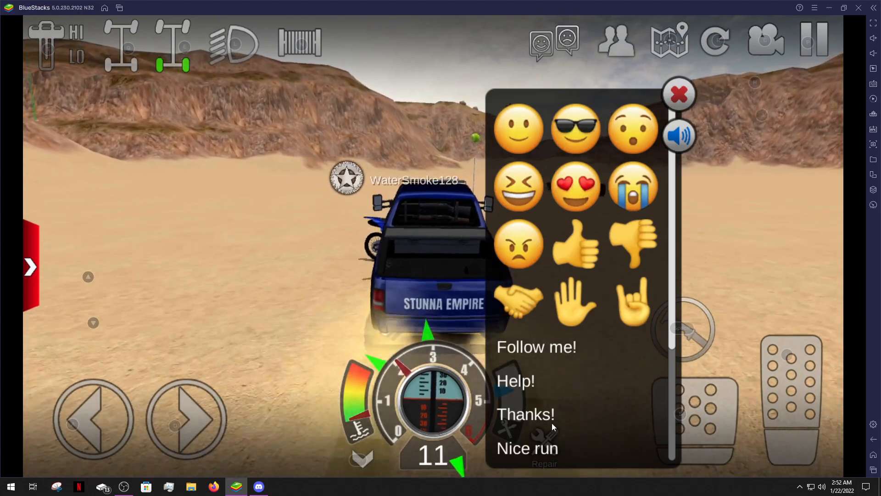
pyautogui.click(678, 94)
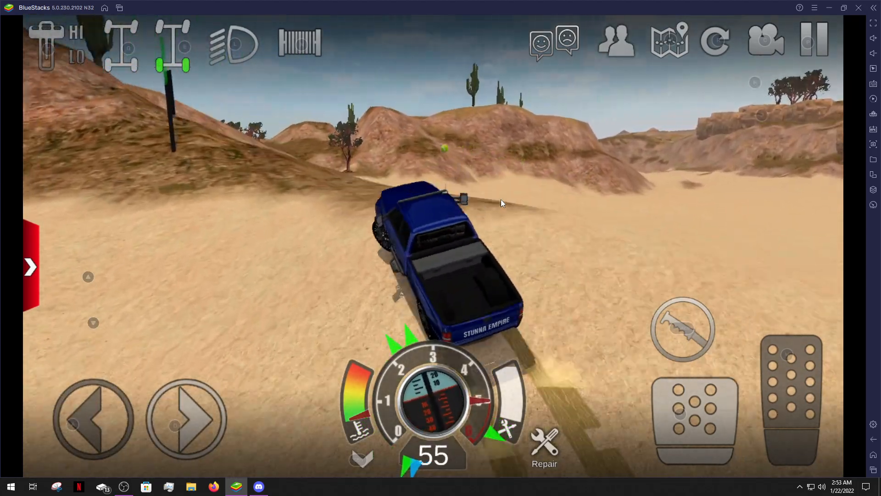
pyautogui.click(173, 46)
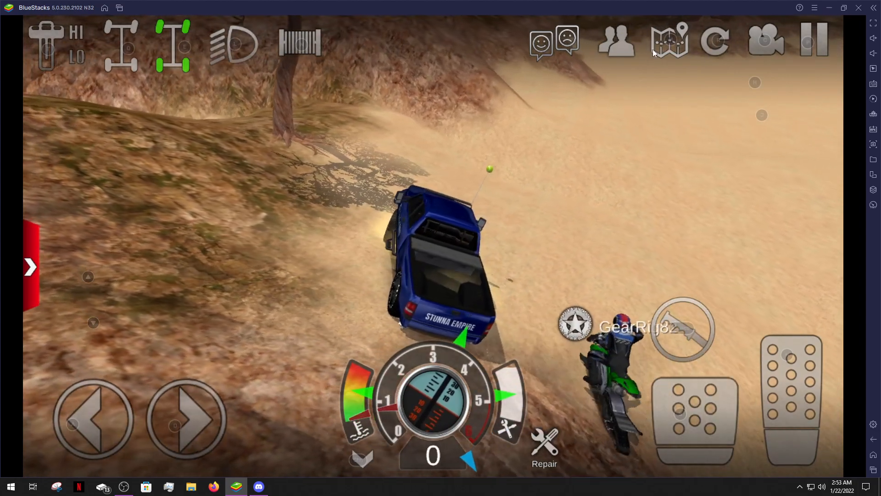
# Say Hi to the dirt-bike rider, then steer toward the green jeep.
pyautogui.click(541, 41)
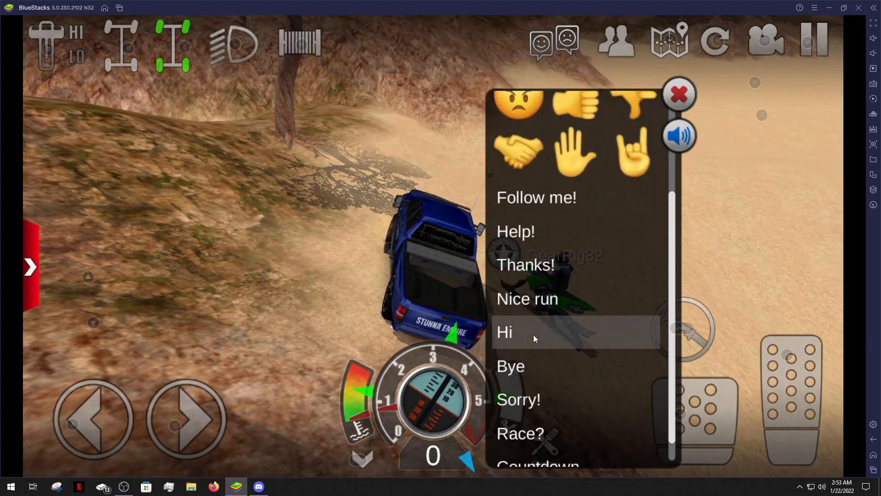
pyautogui.click(504, 332)
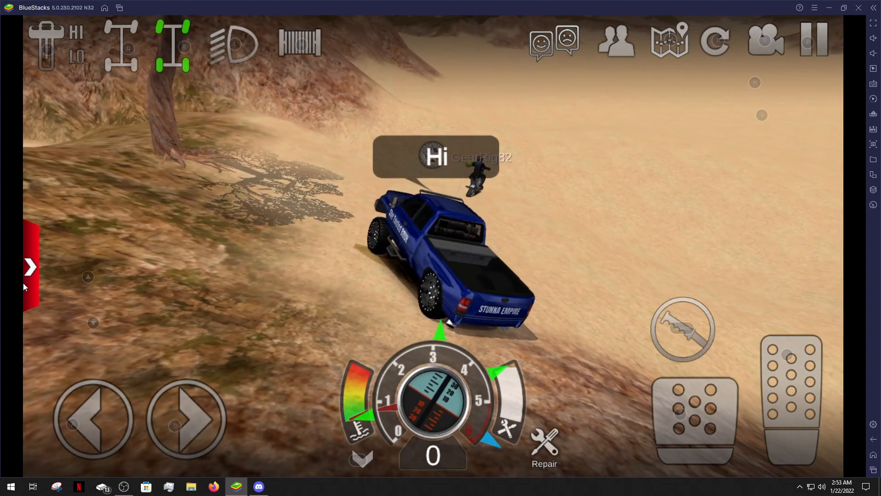
pyautogui.click(30, 267)
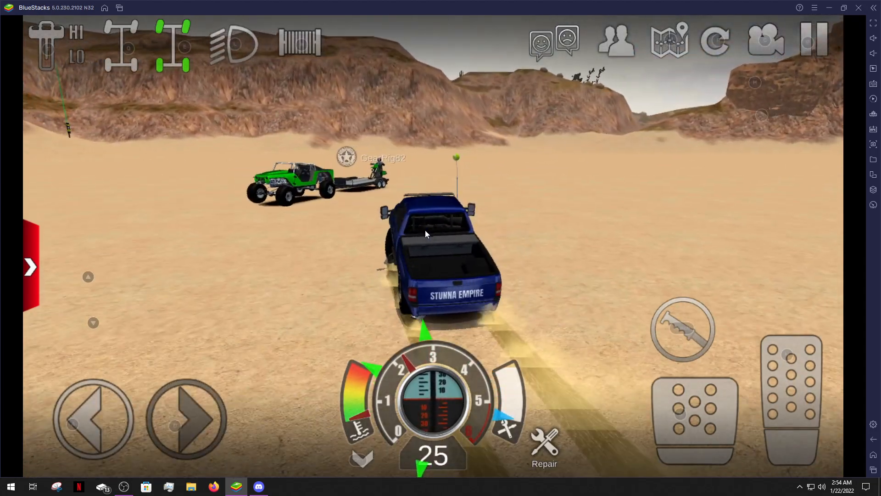
# Pause, continue from the pause menu, and pull up behind GearRig82's jeep for trailer options.
pyautogui.click(813, 43)
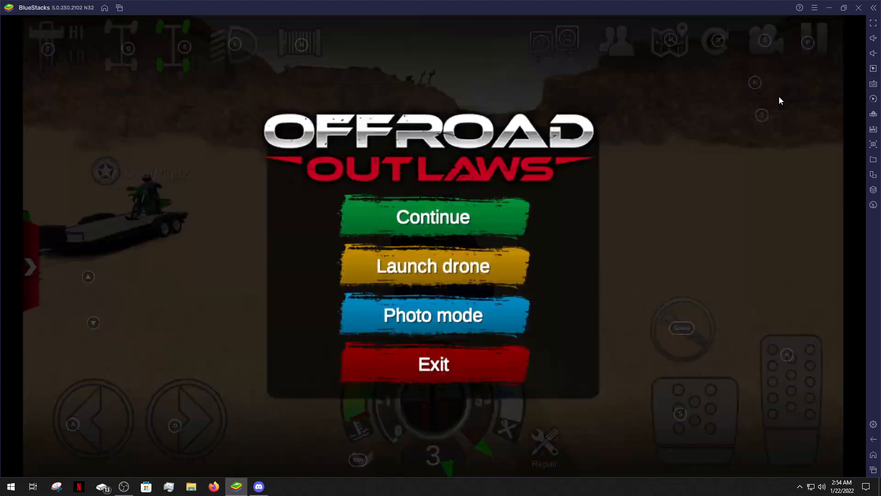
pyautogui.click(432, 314)
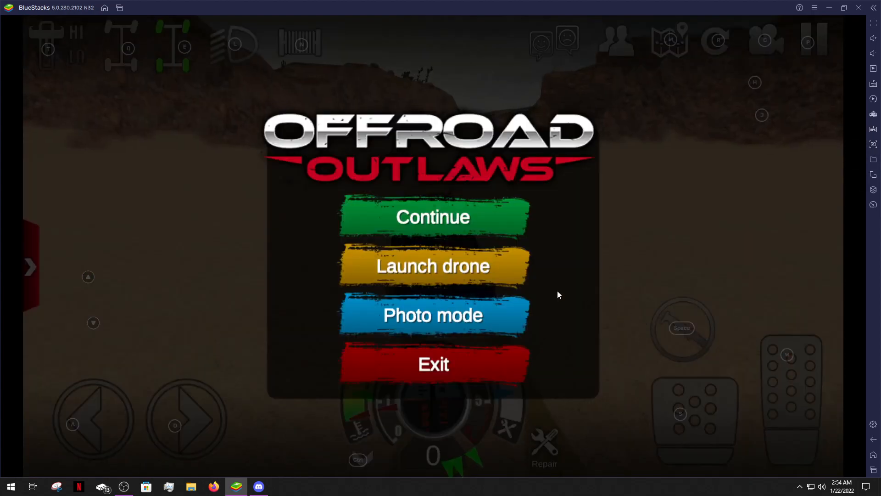
pyautogui.click(432, 217)
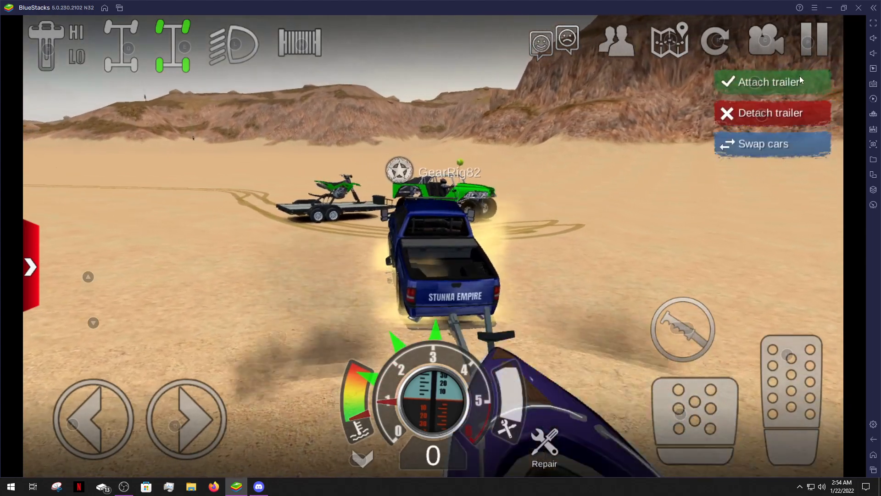
pyautogui.click(772, 81)
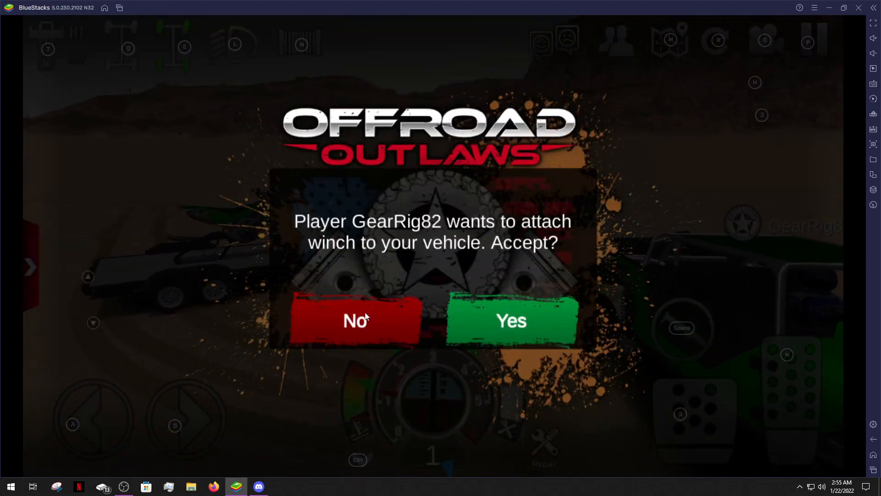
pyautogui.click(356, 322)
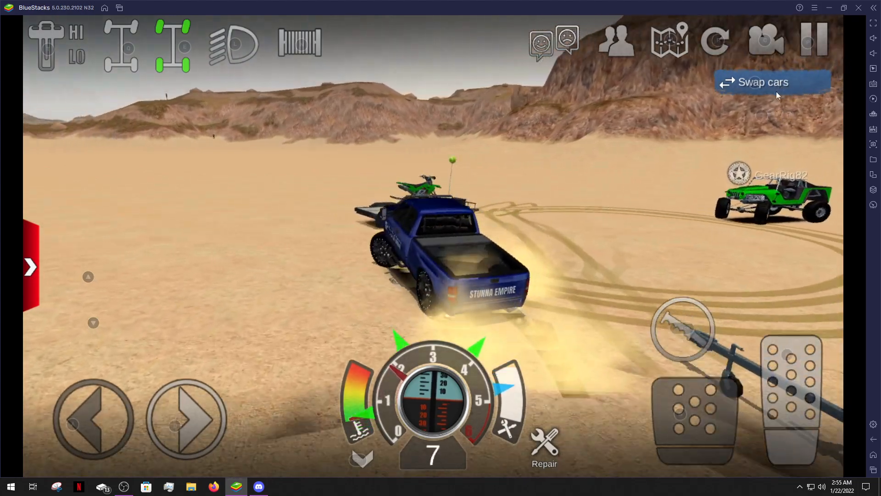
pyautogui.click(763, 82)
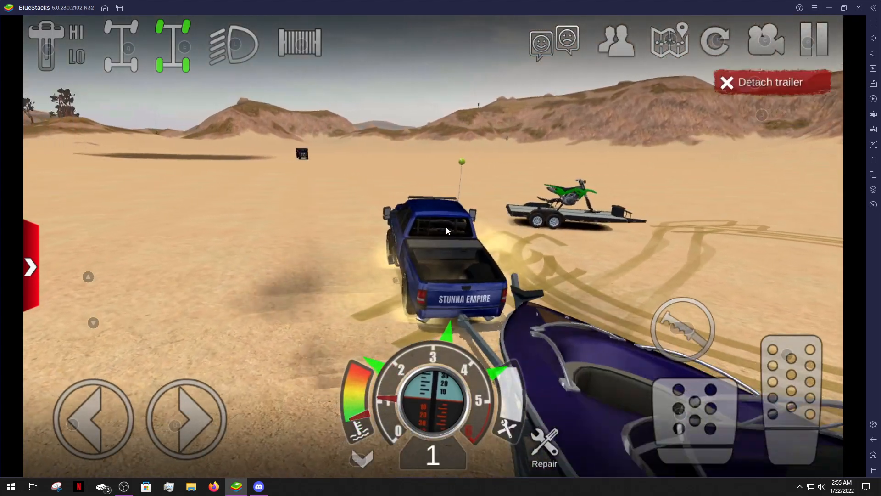